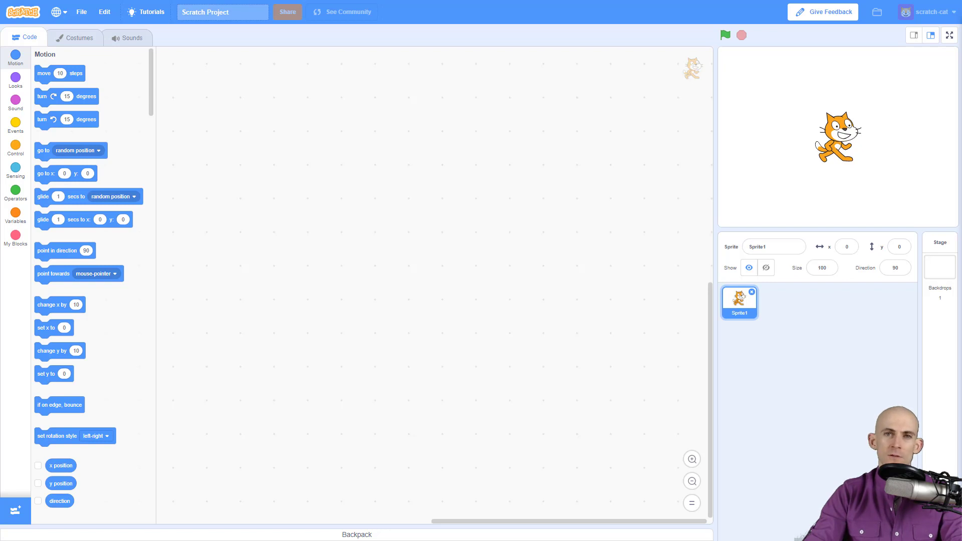
mouse_move(879, 224)
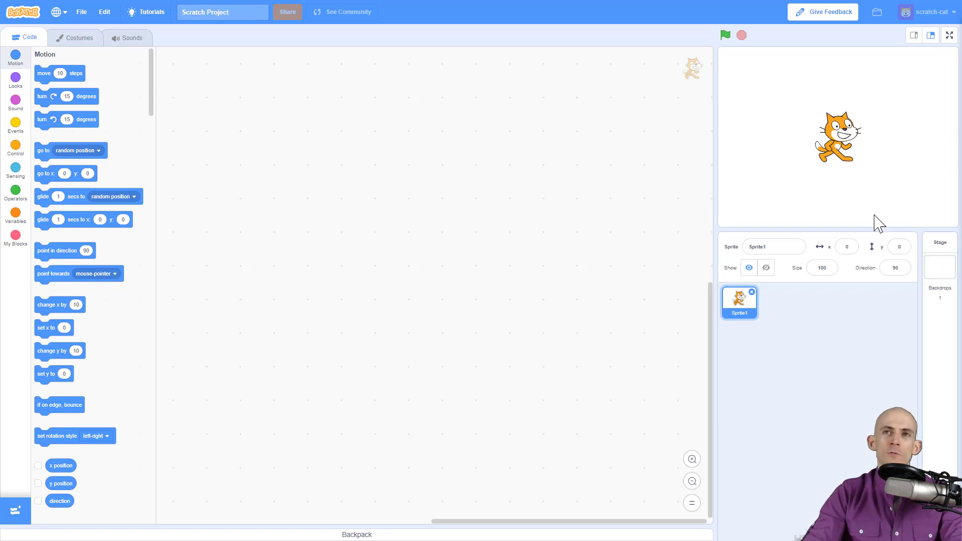
mouse_move(766, 300)
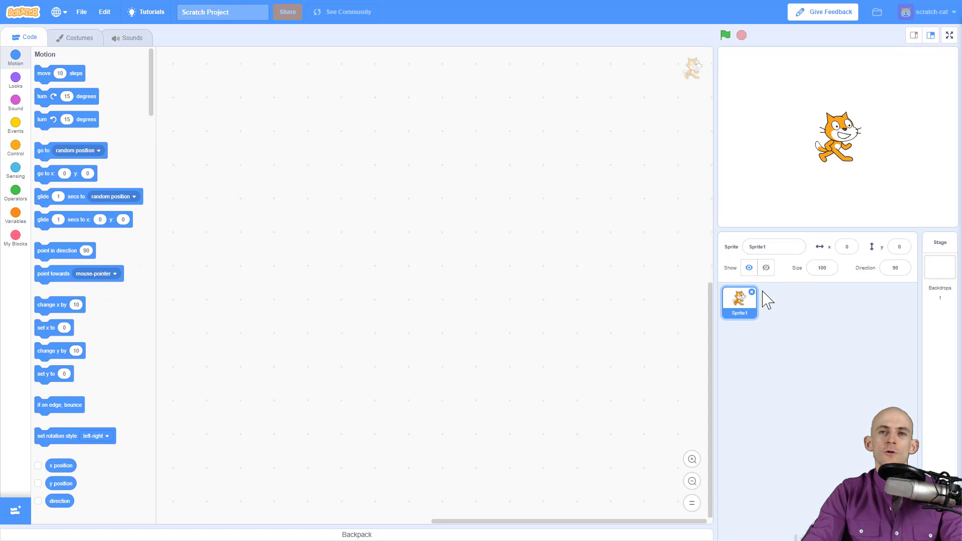
mouse_move(756, 302)
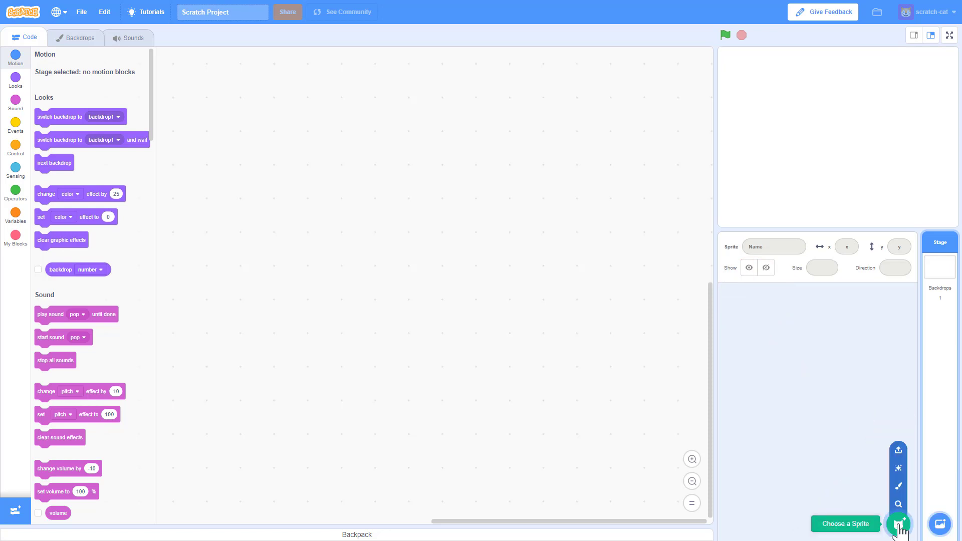
Browse the Fantasy, People and Music sprite categories and pick the Drum-snare sprite
click(898, 523)
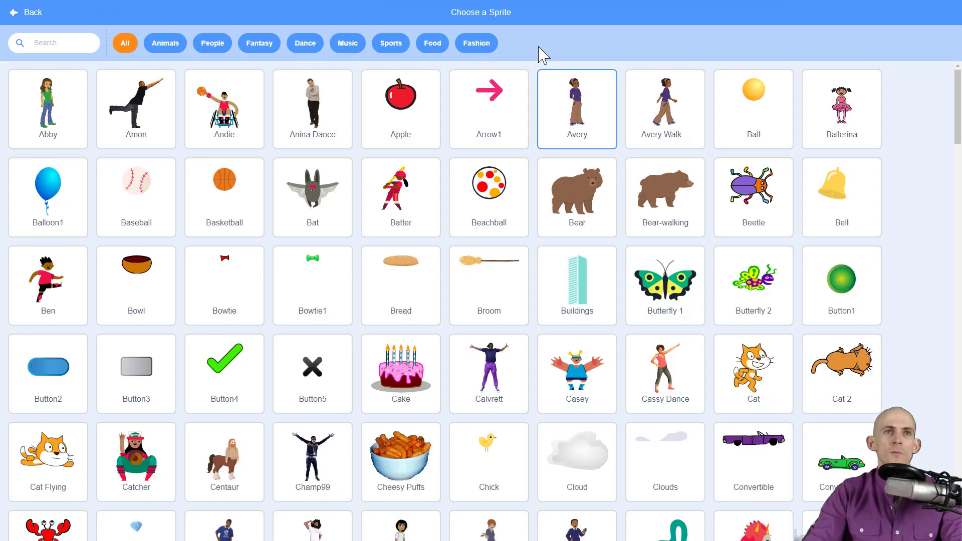
mouse_move(585, 98)
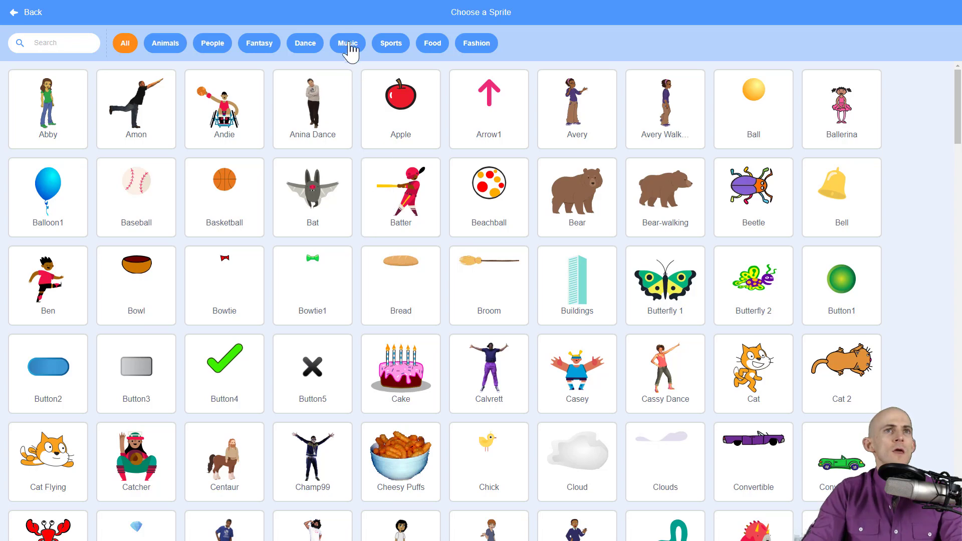
click(259, 43)
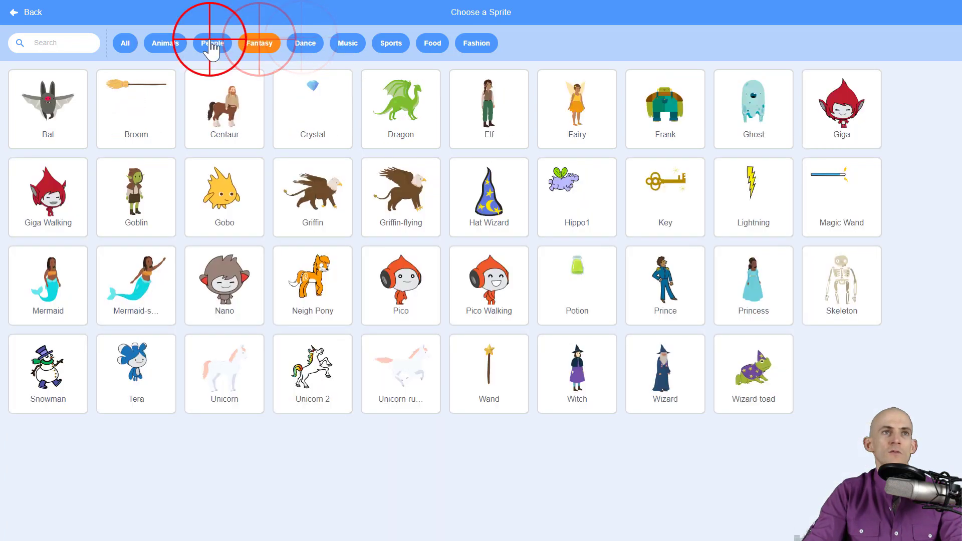
click(211, 43)
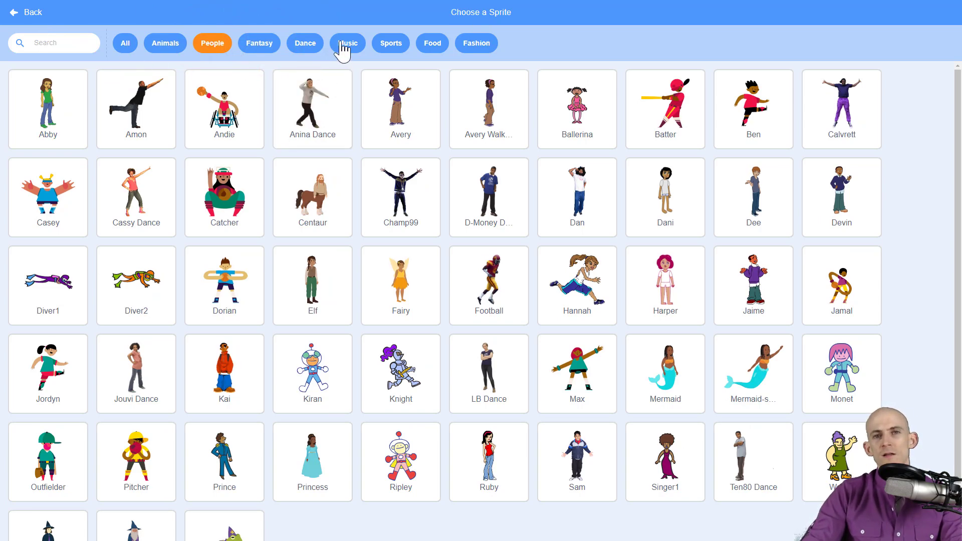
click(348, 43)
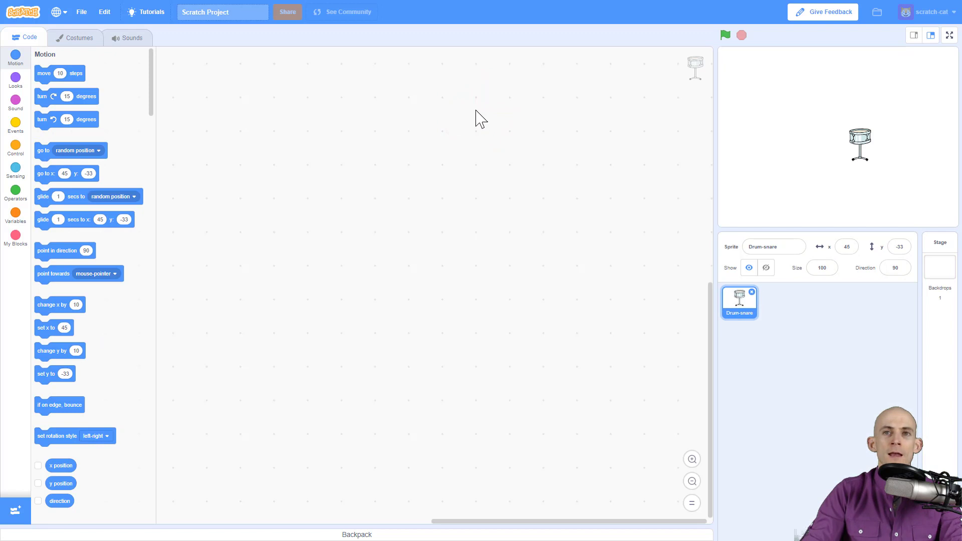
mouse_move(881, 142)
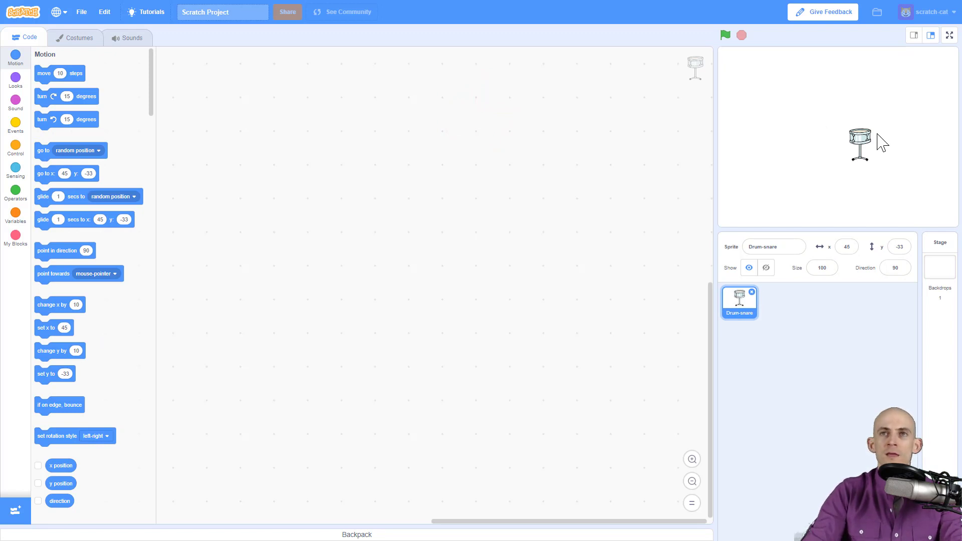
Drag the snare drum to its spot in the bottom row of the collage
drag(859, 141, 825, 138)
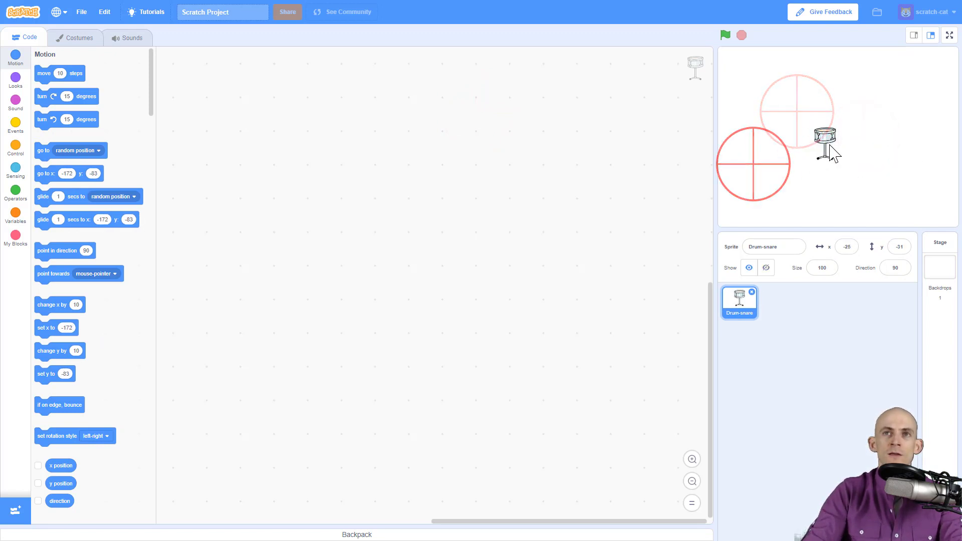
drag(829, 142, 902, 101)
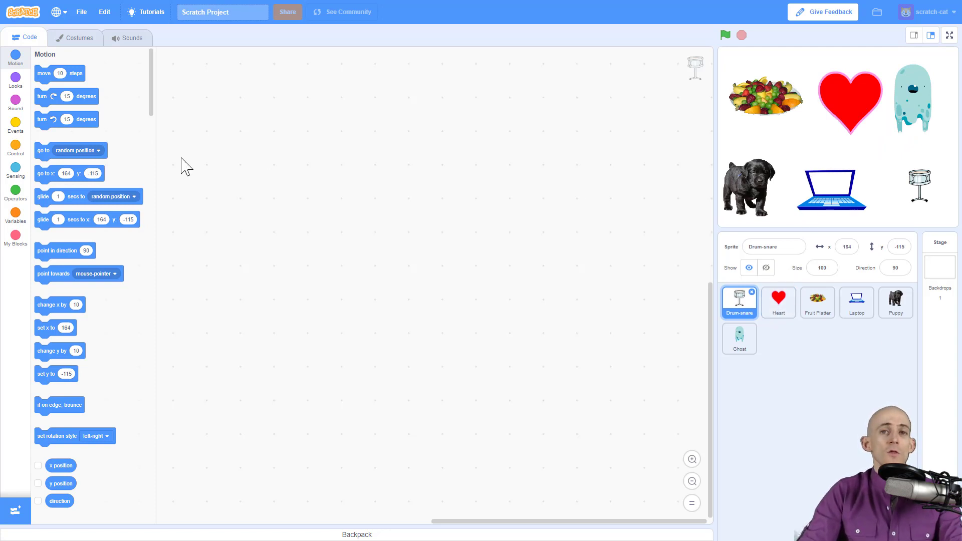
mouse_move(89, 118)
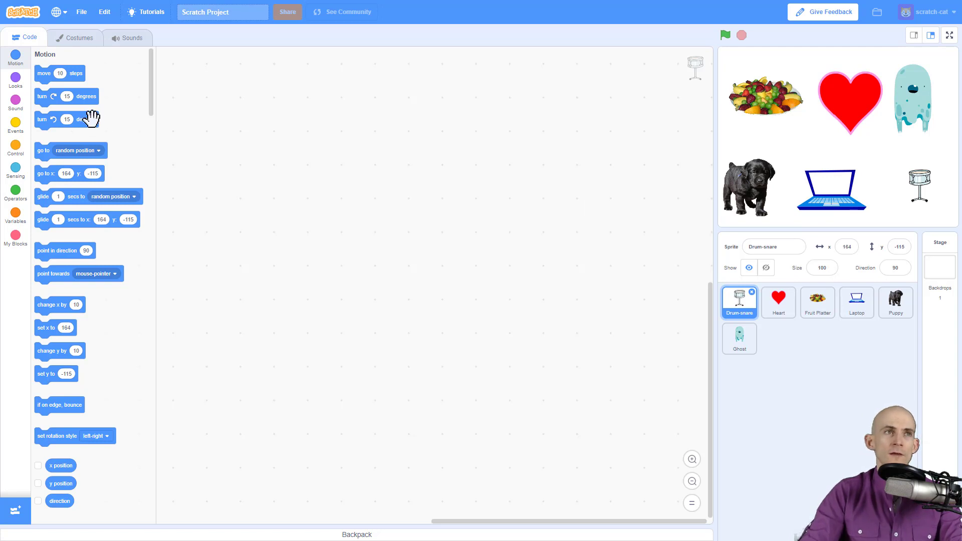
Add a 'when this sprite clicked' event hat to the Drum-snare from Events
click(15, 126)
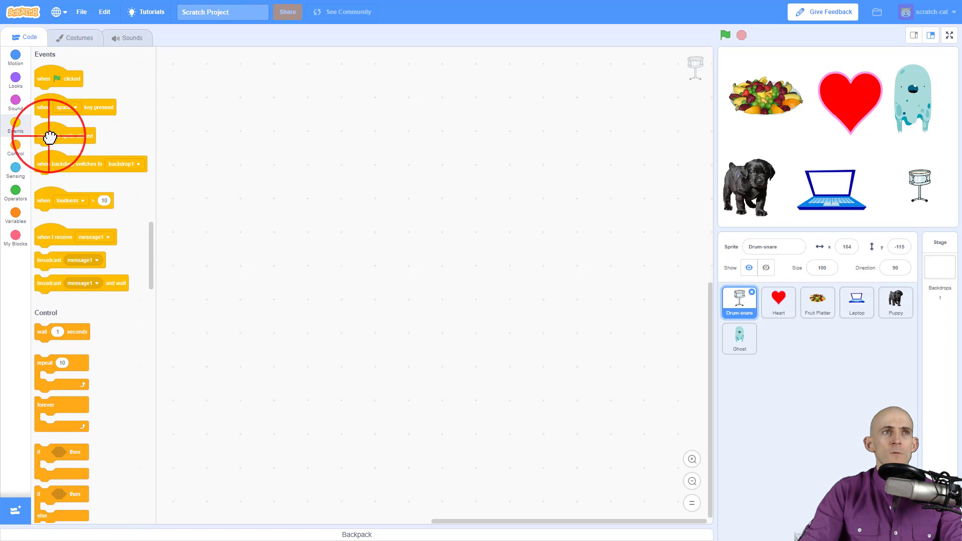
drag(64, 135, 379, 144)
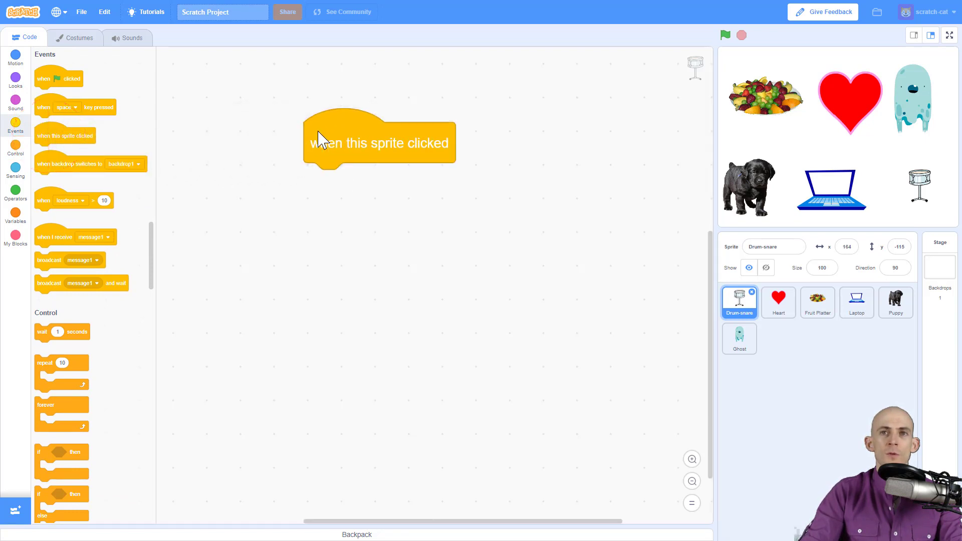
mouse_move(739, 304)
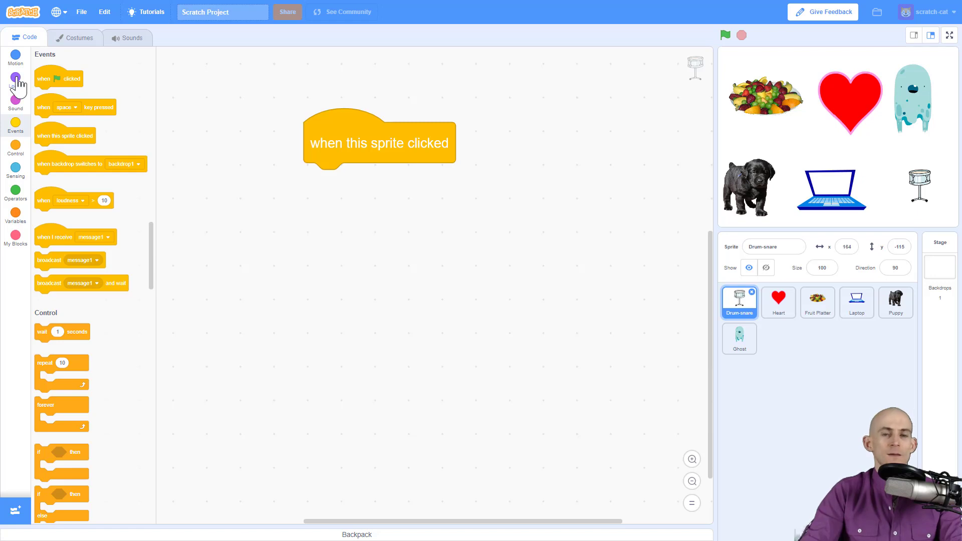
Attach a Looks say block reading 'I really like playing the drums!' for 3 seconds and test it
click(15, 81)
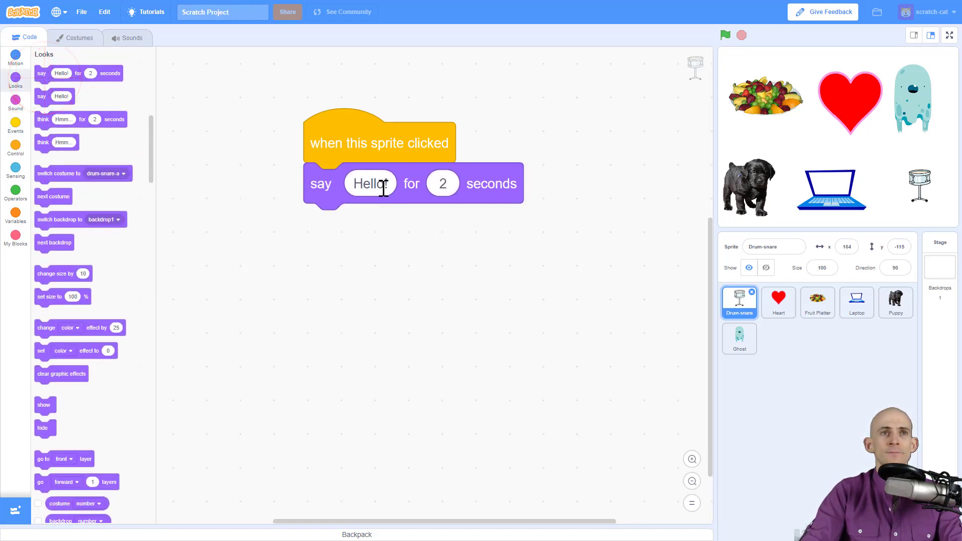
text(I really like playing the drums!)
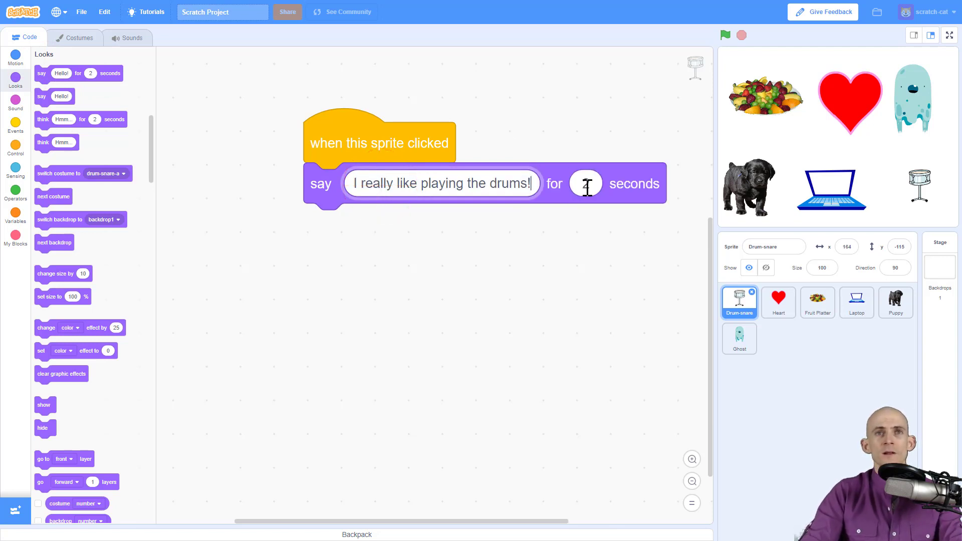
text(3)
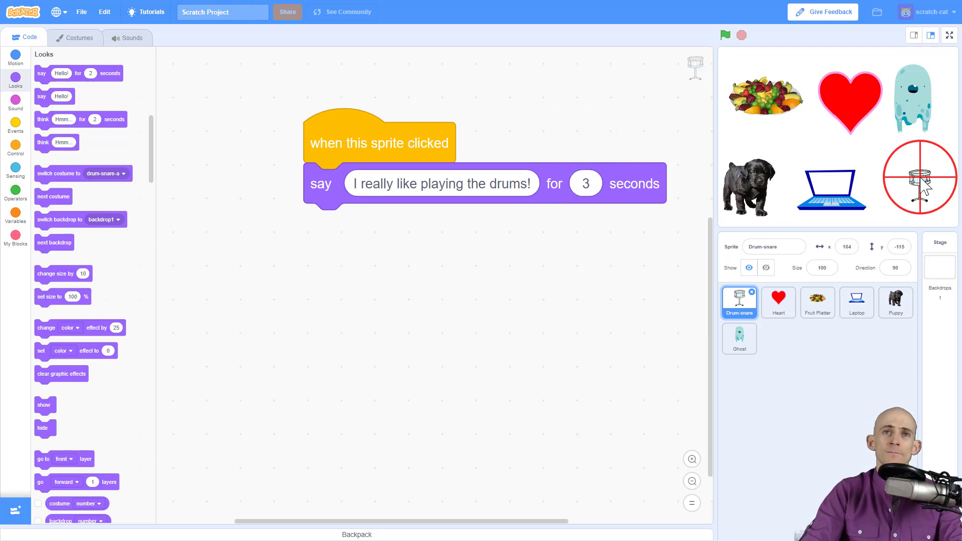
click(920, 178)
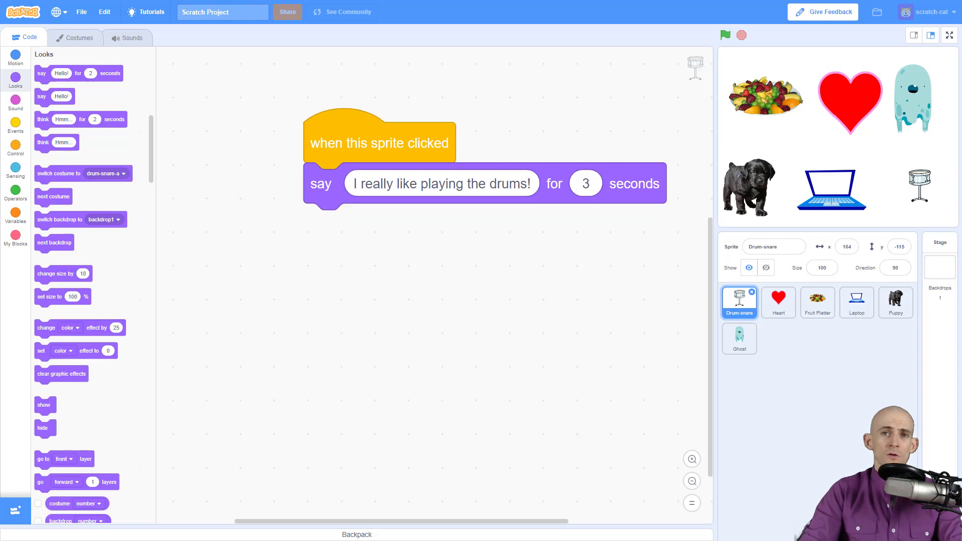
mouse_move(895, 306)
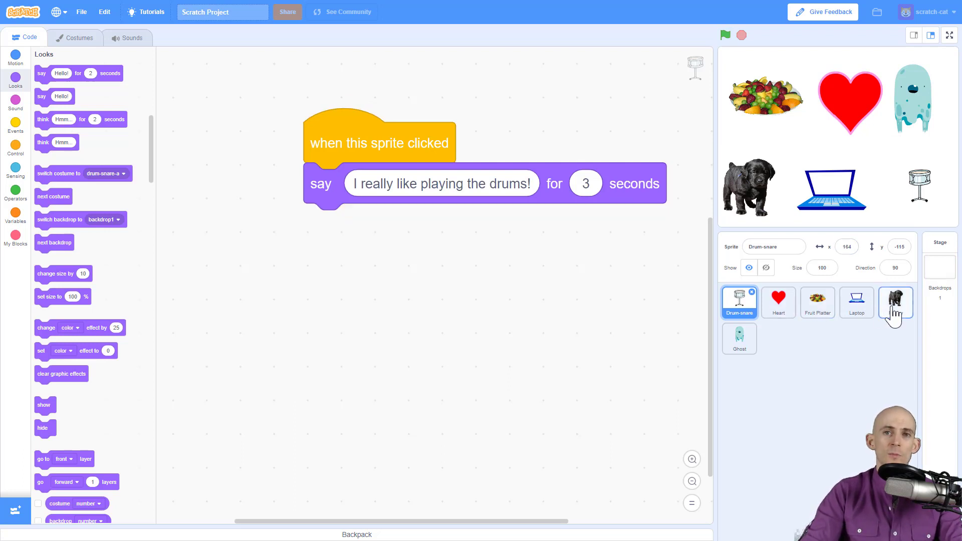